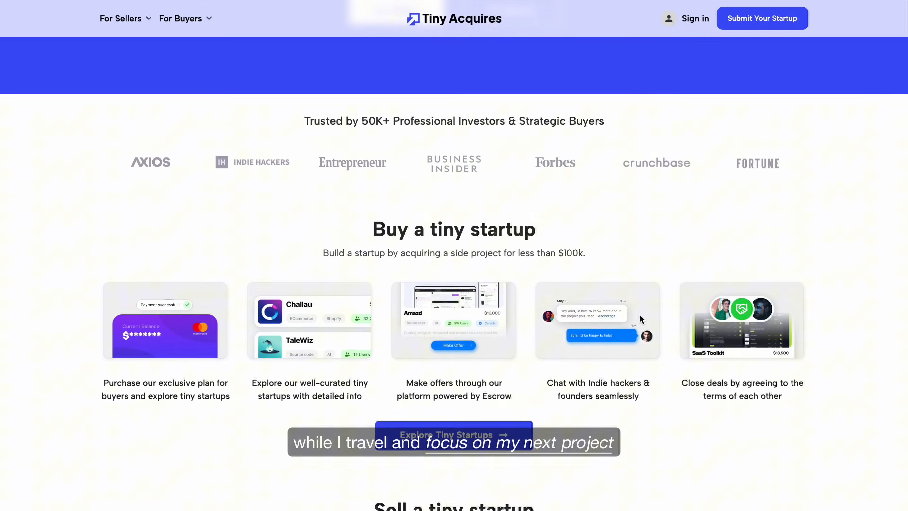
View the 'How to sell your micro startup' post and scroll through its content
click(454, 435)
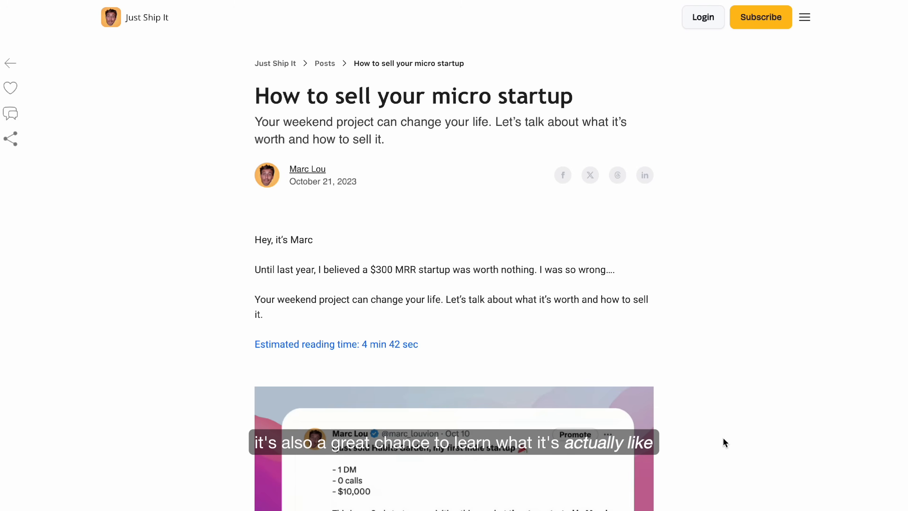
scroll(down, 3)
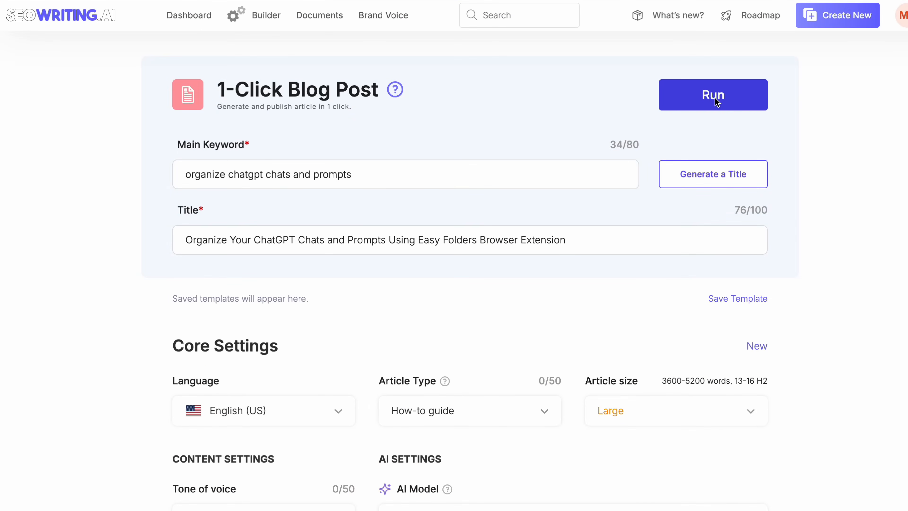
Set Article Type to How-to guide in Core Settings and review the AI Model options for GPT-4o
click(713, 94)
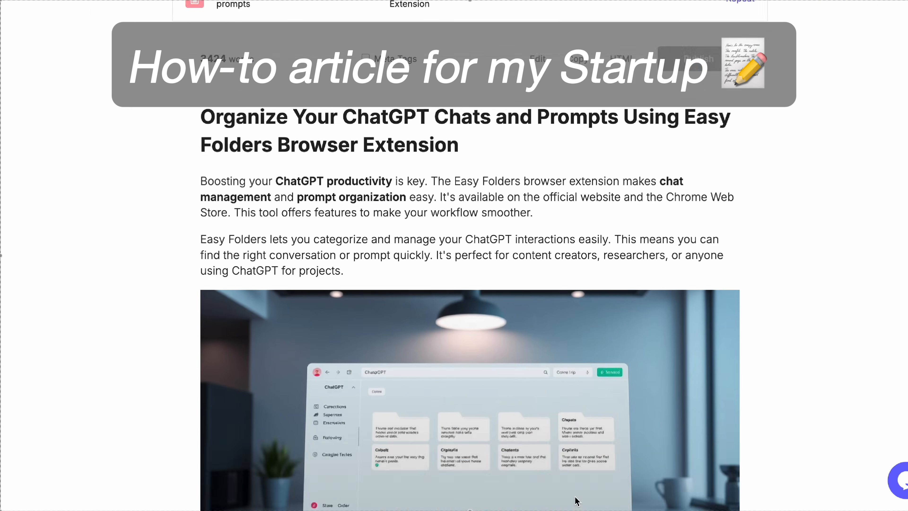
scroll(down, 3)
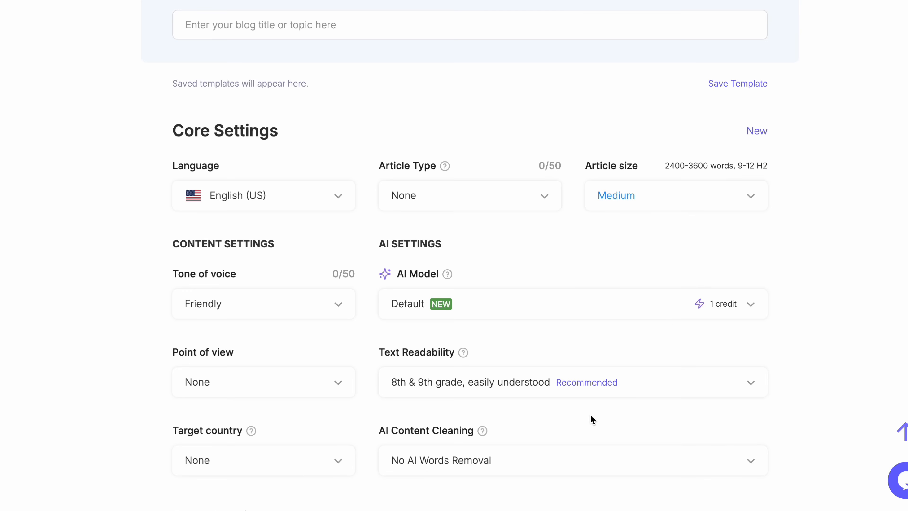
scroll(down, 3)
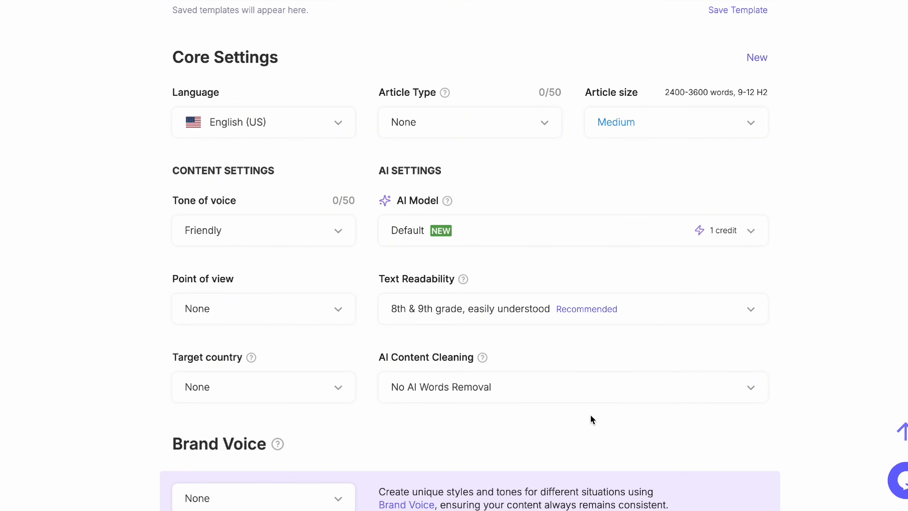
click(263, 122)
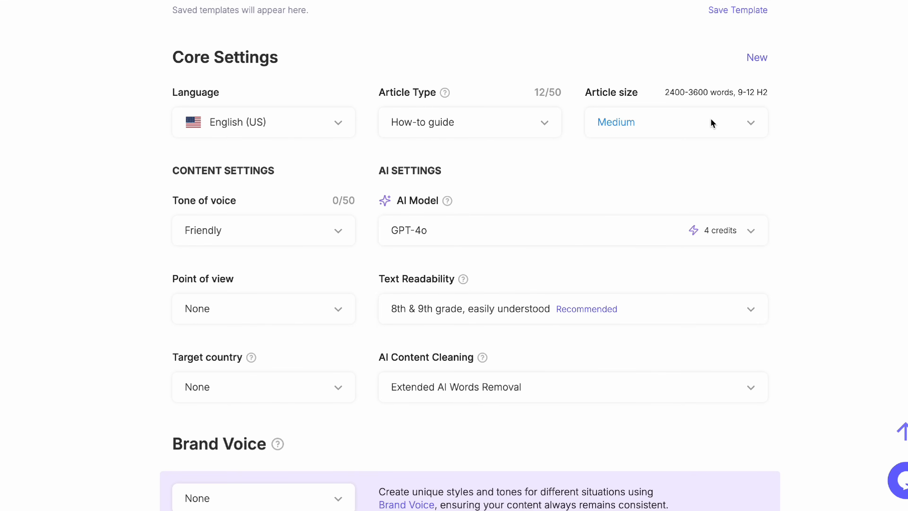
click(572, 230)
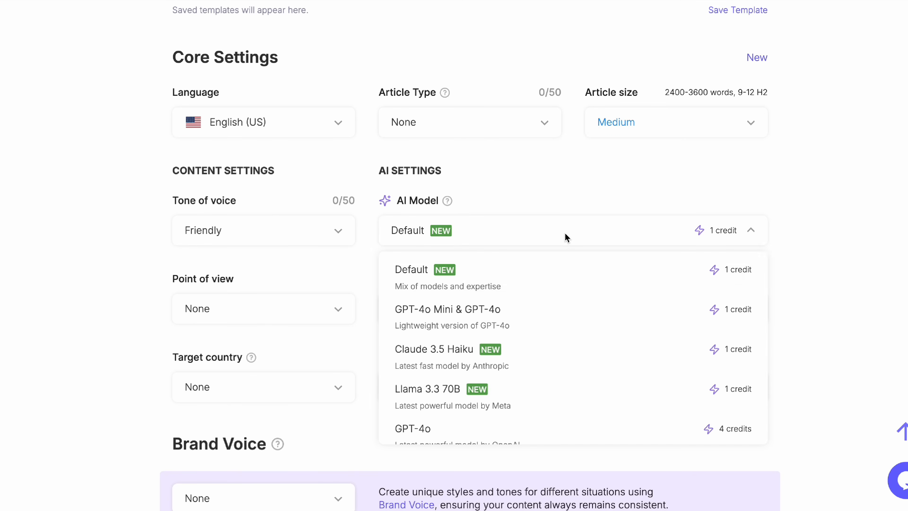